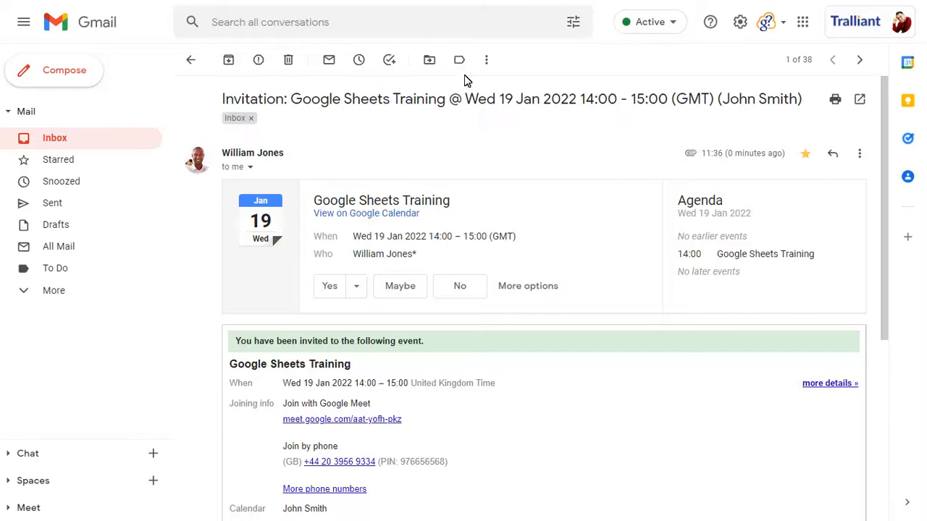
Step: View the Google Sheets Training invitation in Calendar and go to Calendar's Settings
click(365, 213)
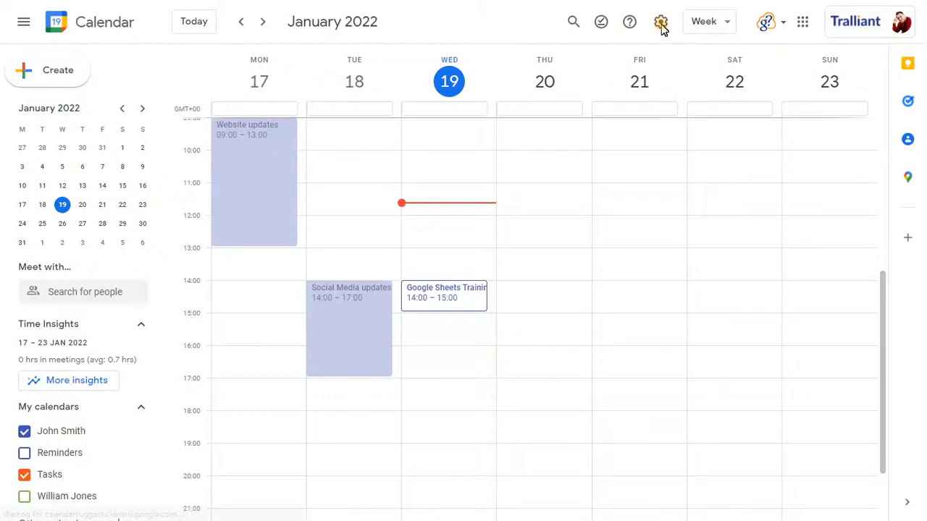
click(660, 22)
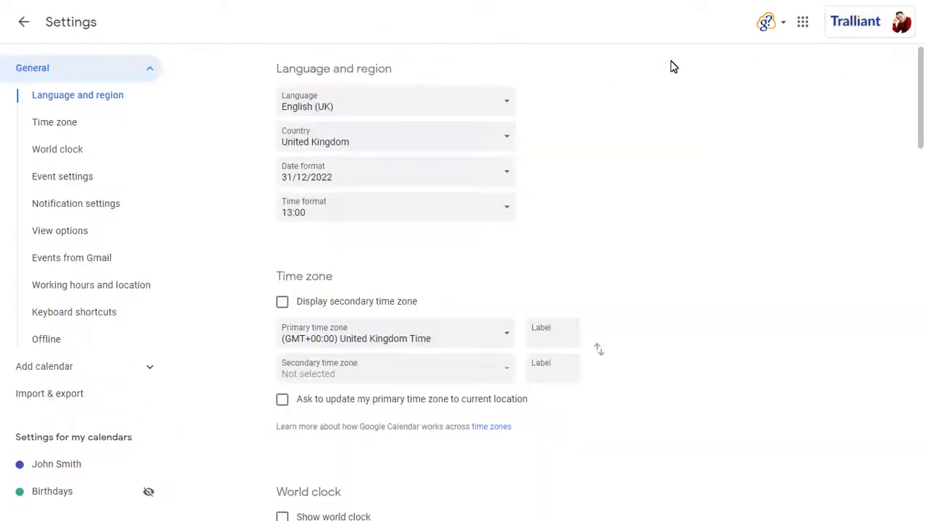
mouse_move(432, 113)
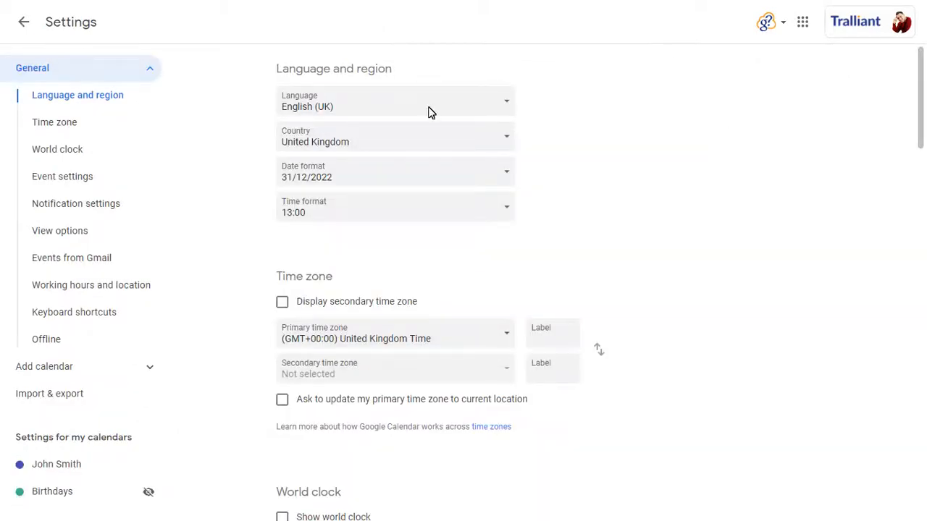
Step: In Event settings, change 'Add invitations to my calendar' to 'When I respond to the invitation in email'
click(62, 177)
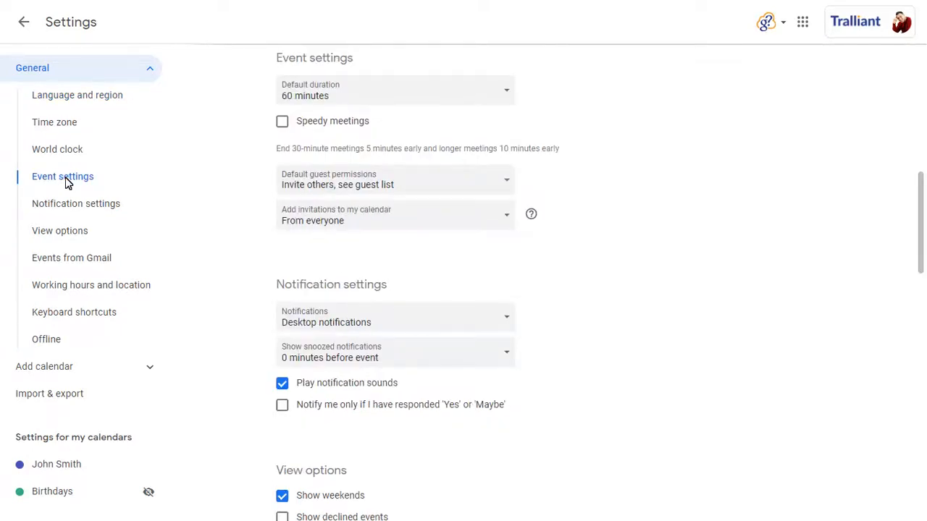
click(394, 214)
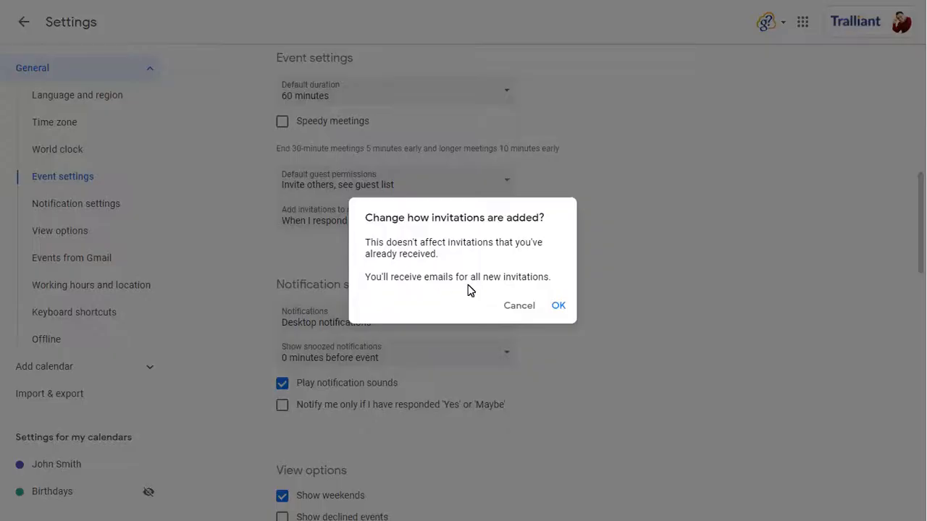
Step: Confirm the invitation-adding change with OK and return to Gmail
click(559, 304)
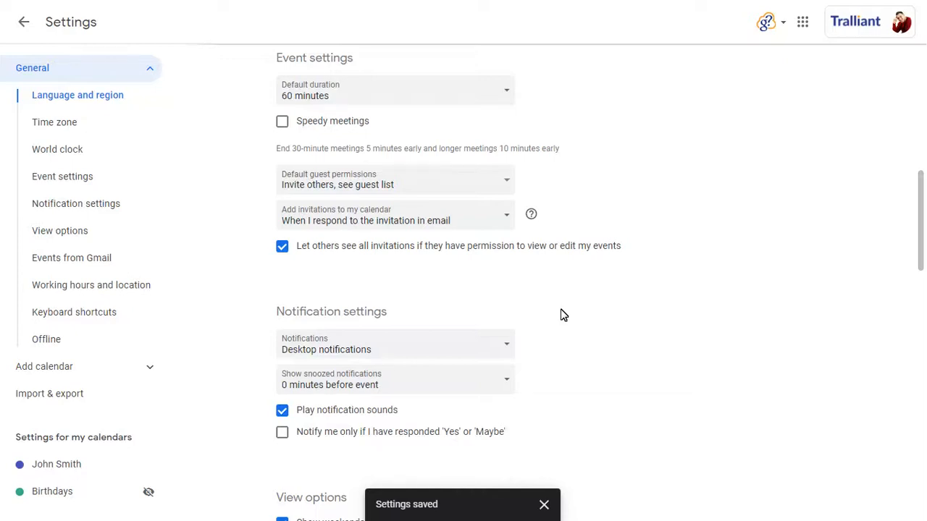
click(23, 21)
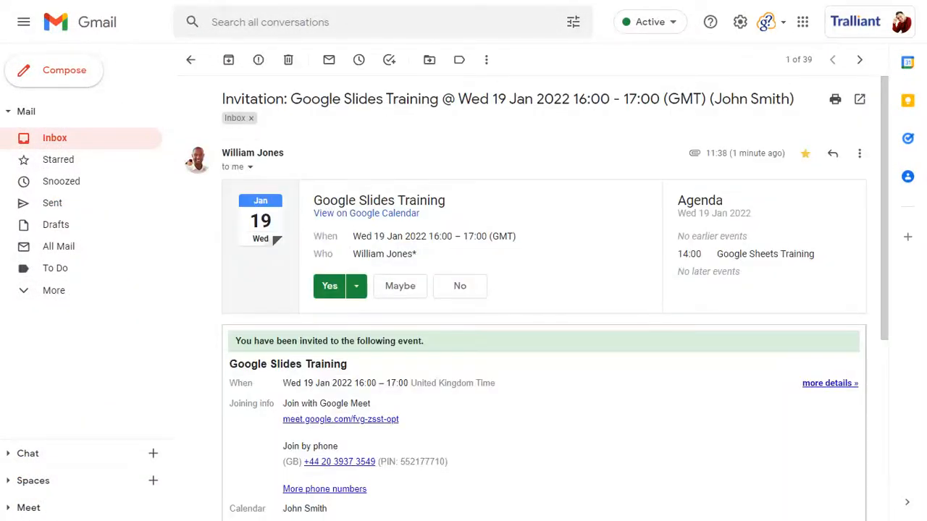
Step: View the accepted Google Slides Training event in Calendar on Wed 19, 16:00–17:00
click(365, 213)
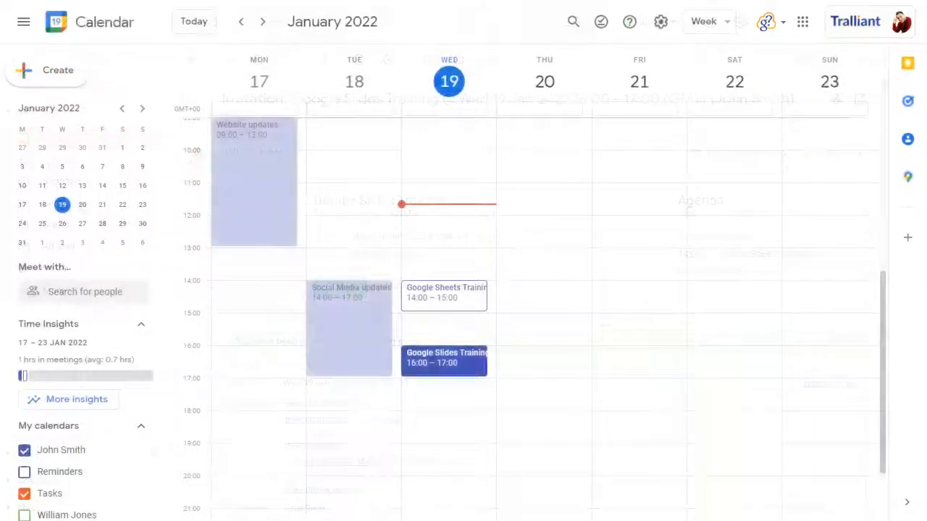